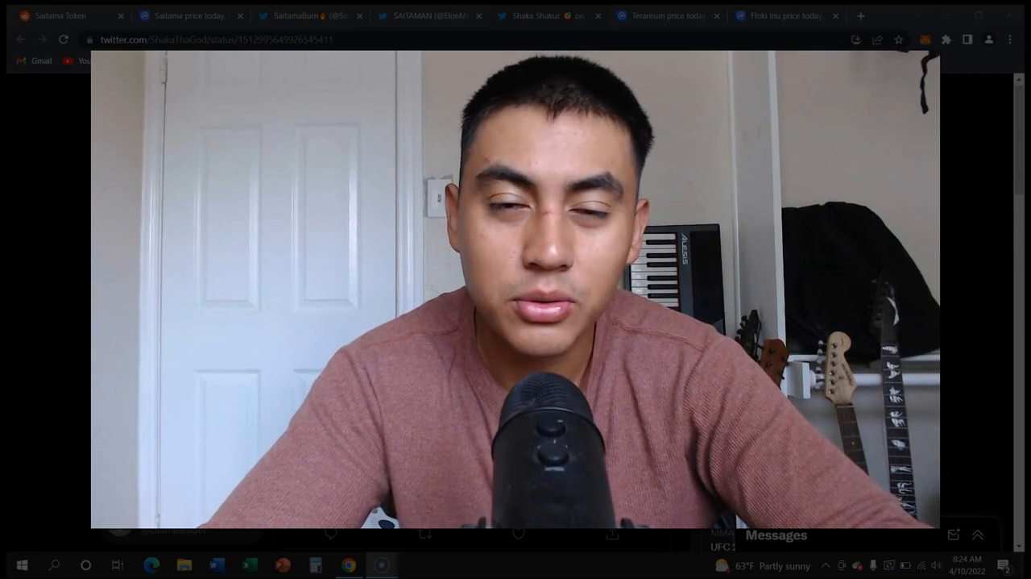
Show the Terareum to USD price chart over its full ALL-time range.
click(667, 16)
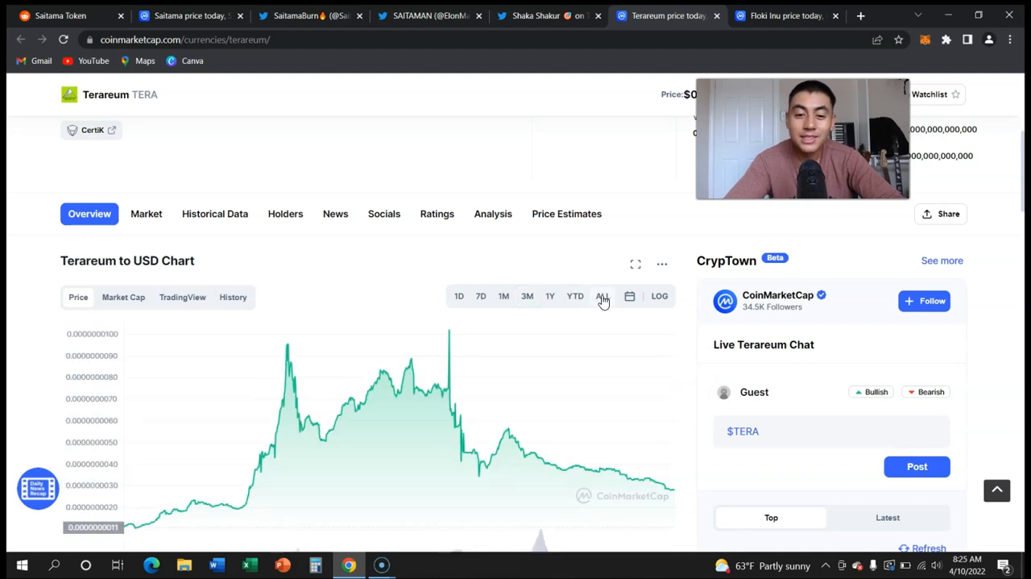
click(787, 16)
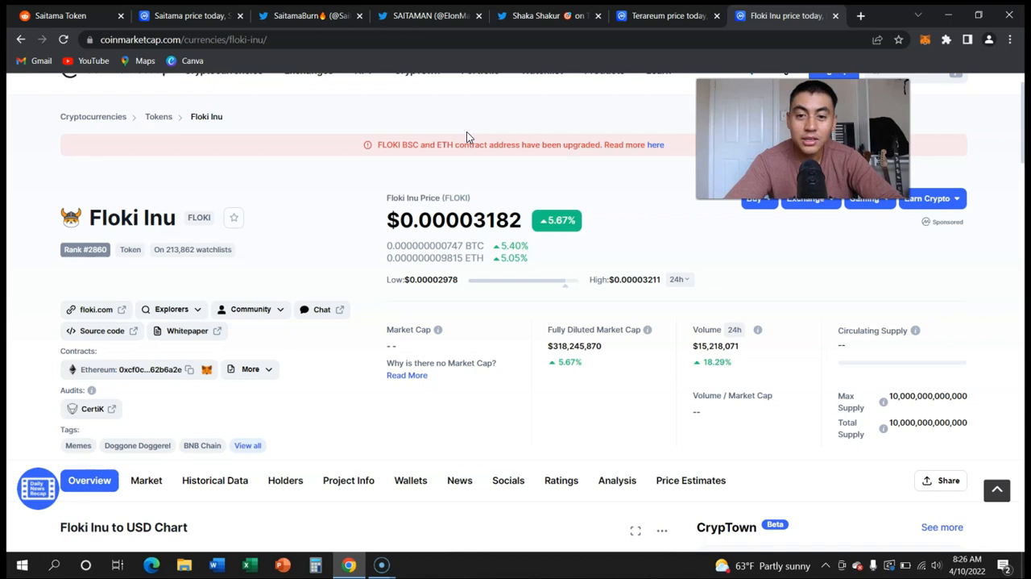
View the Floki Inu page with its $0.00003182 price, market cap and chart.
click(667, 16)
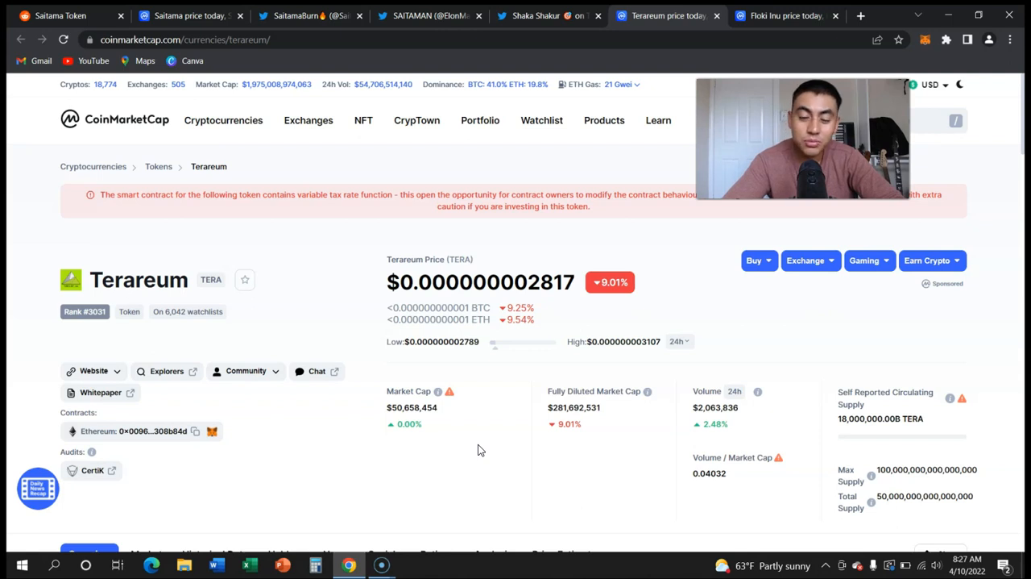